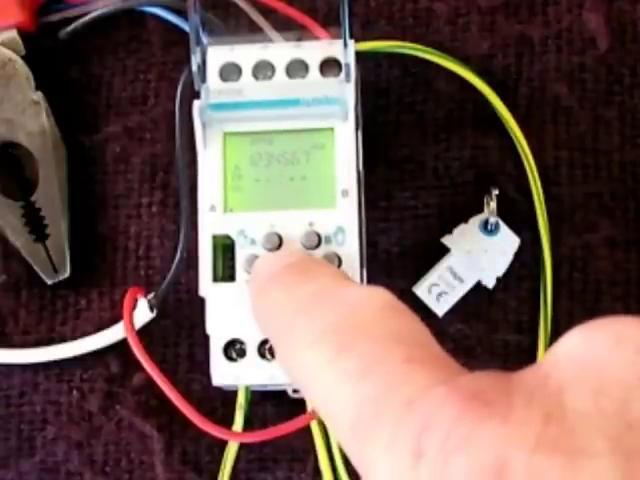
pyautogui.click(270, 250)
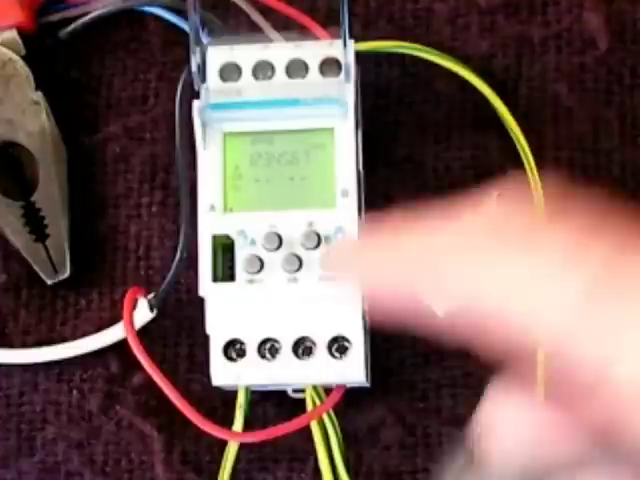